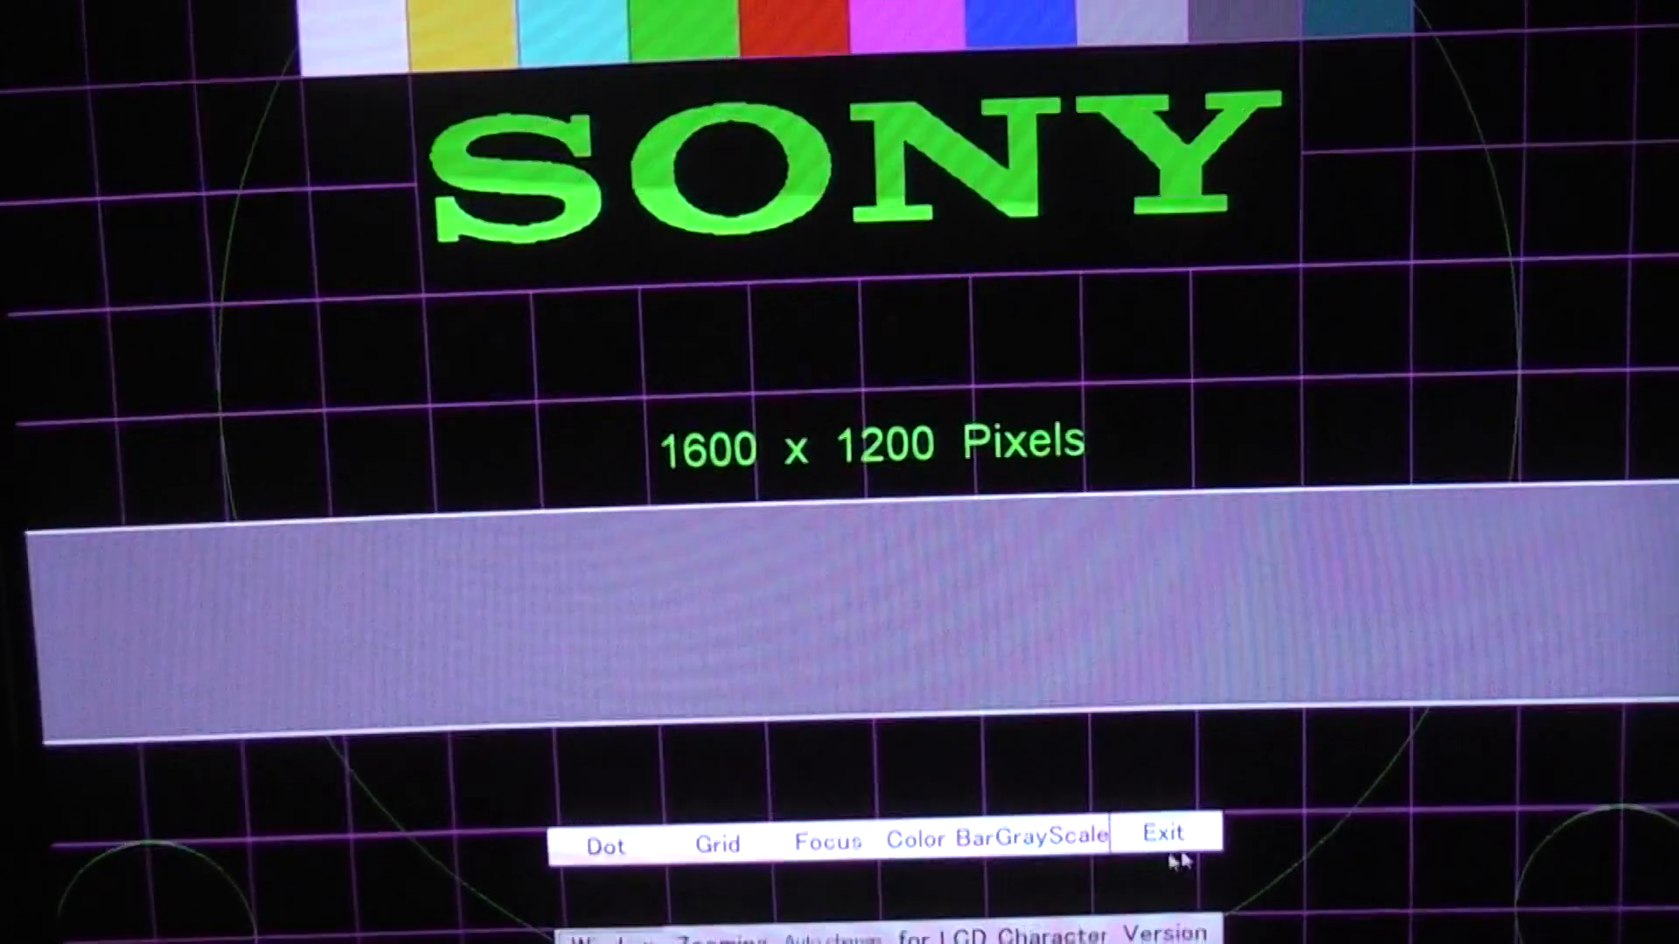
Step: Switch to the LCD Character text screen showing the Sony product-text sharpness test
left_click(1165, 832)
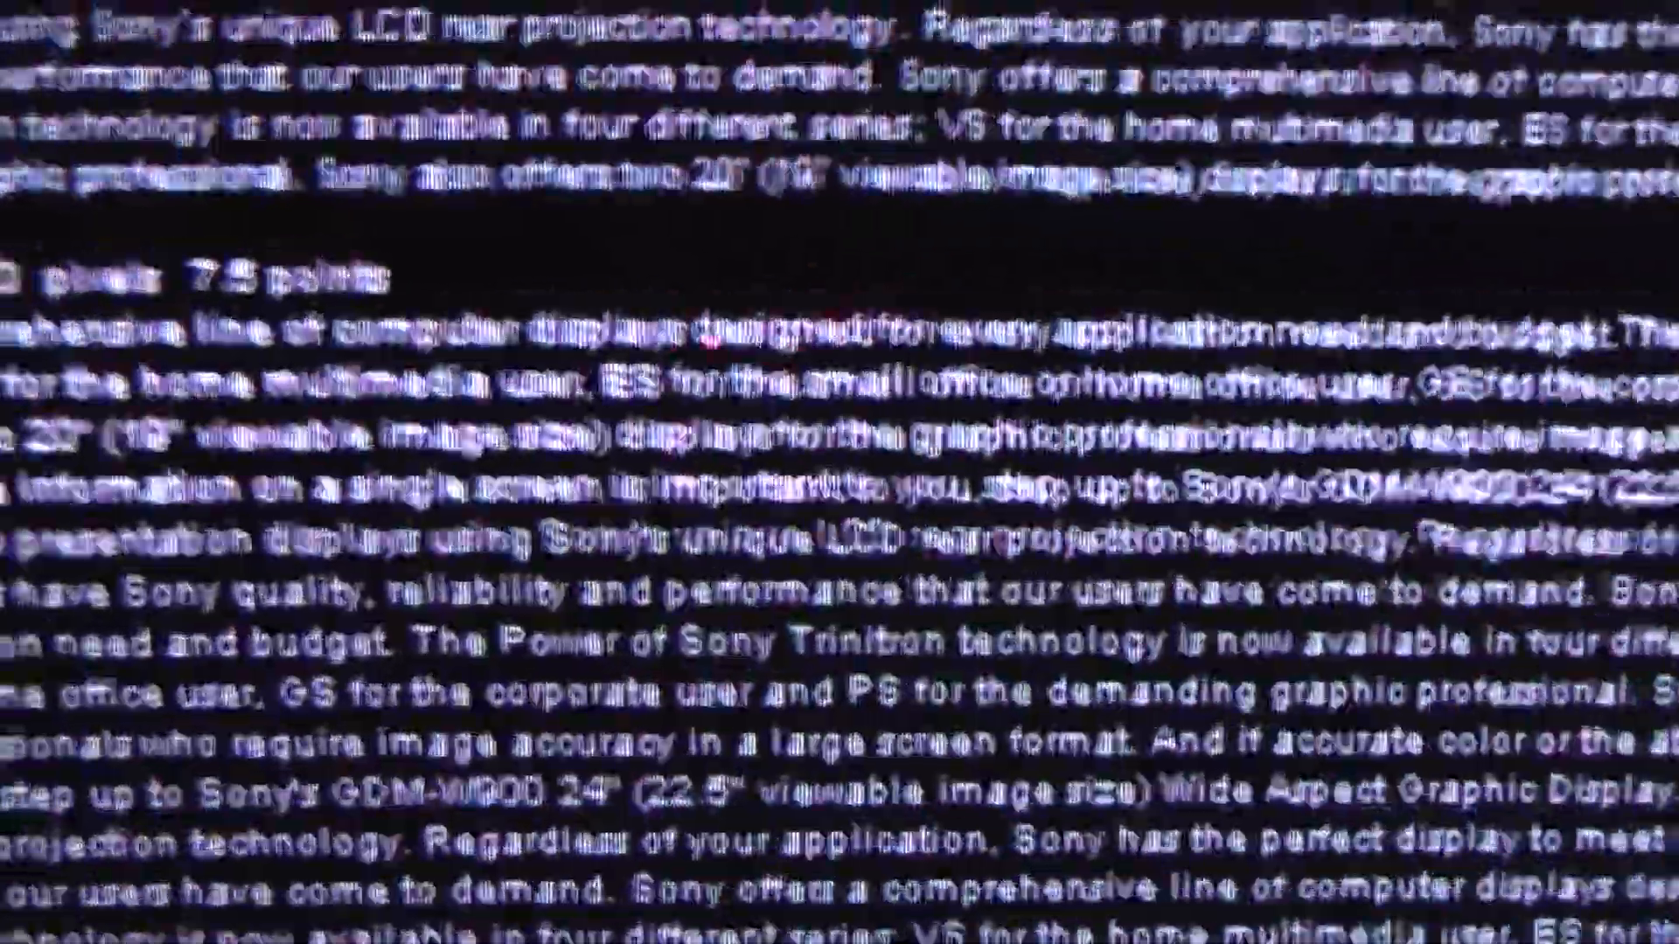